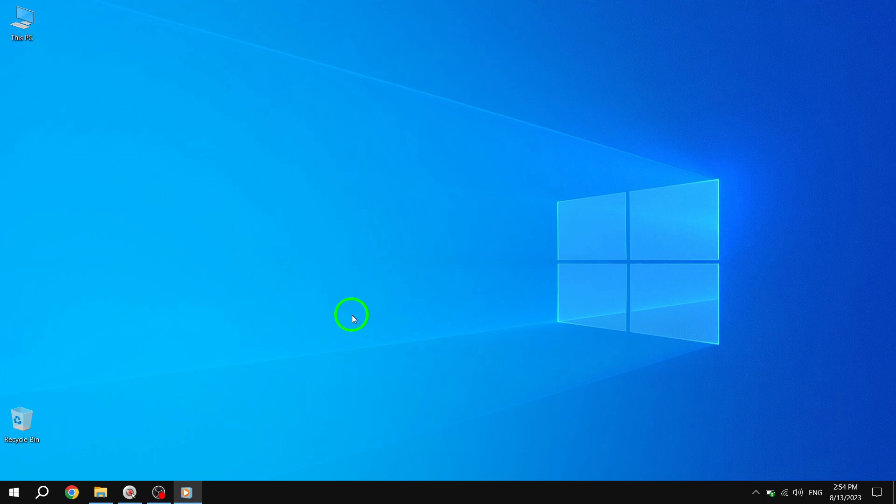
pyautogui.moveTo(193, 424)
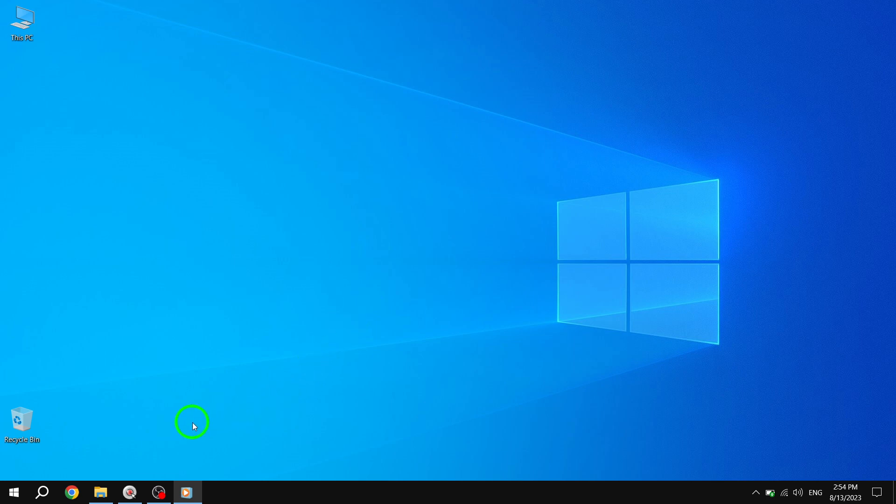
pyautogui.moveTo(12, 492)
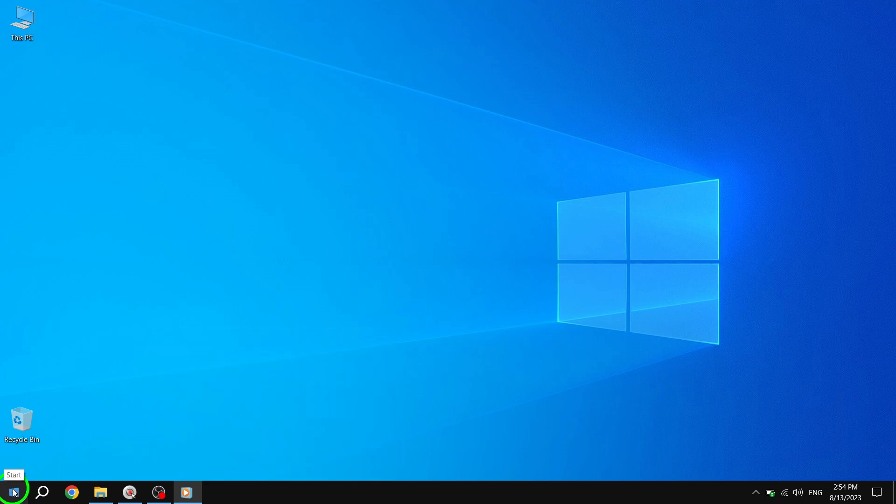
# Search the Start menu for 'control panel' and launch it showing all settings items
pyautogui.click(11, 492)
pyautogui.write('co')
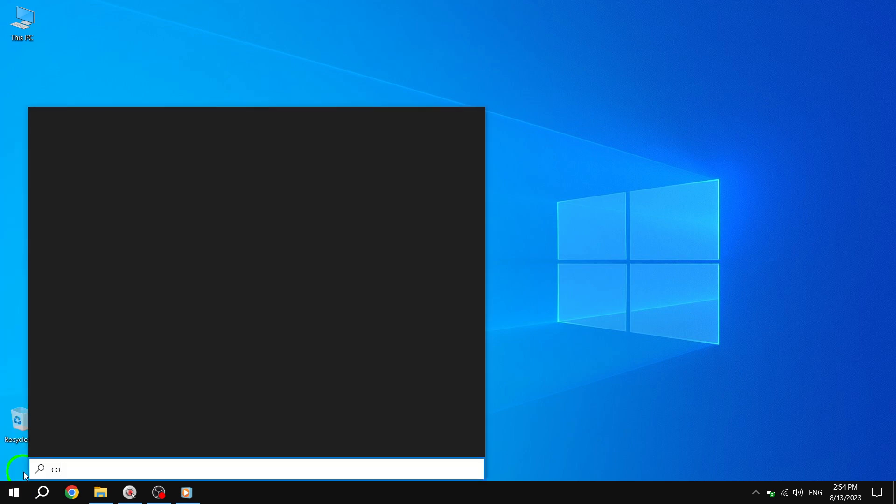
pyautogui.write('n')
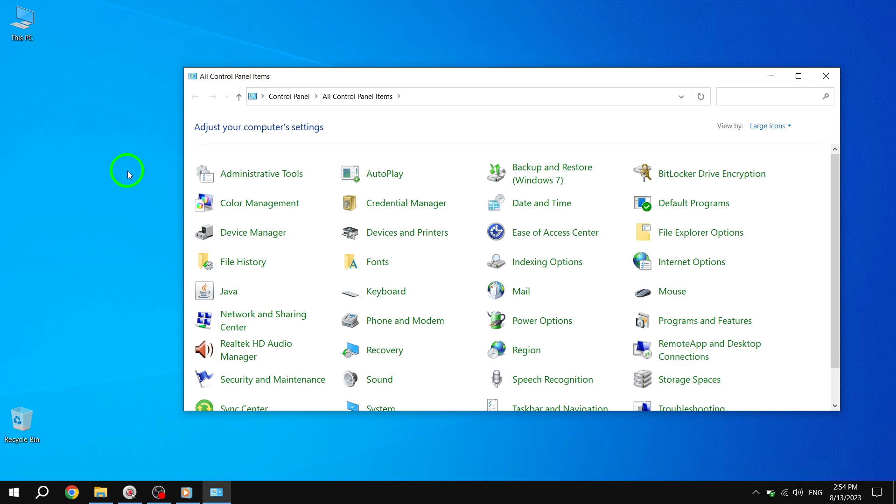
pyautogui.moveTo(411, 262)
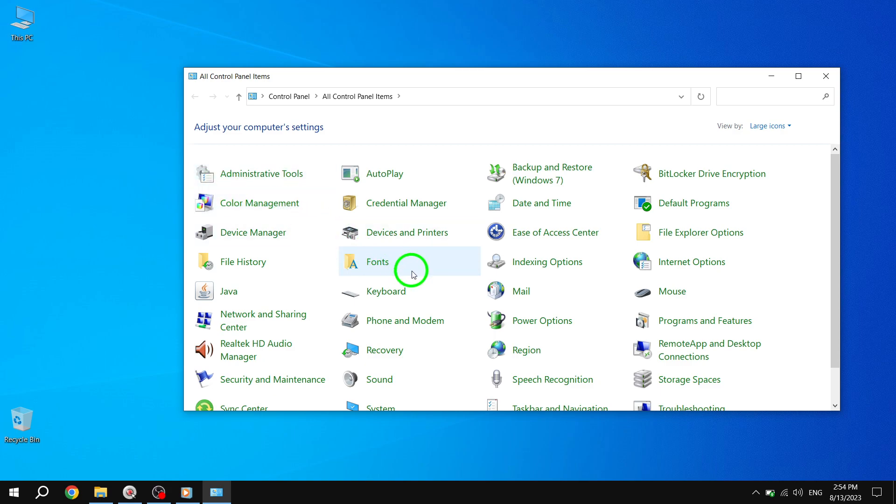
pyautogui.moveTo(665, 292)
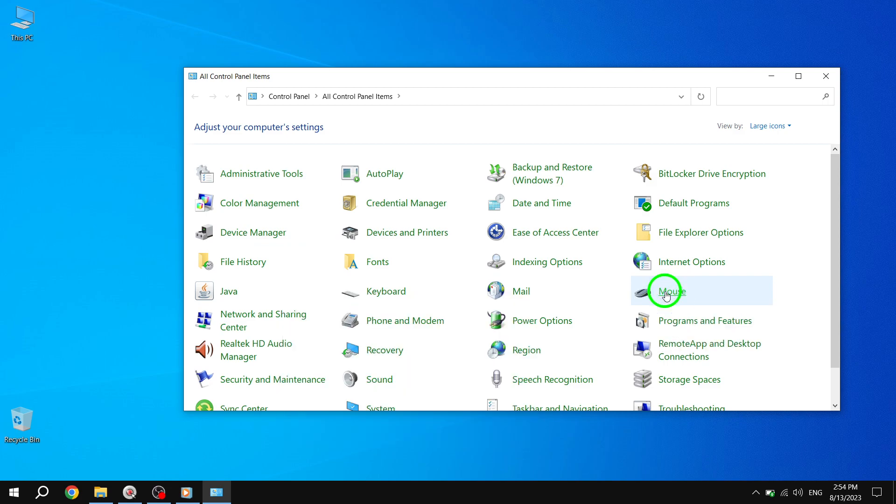
# In Mouse Properties Pointer Options, check 'Automatically move pointer to the default button'
pyautogui.doubleClick(667, 292)
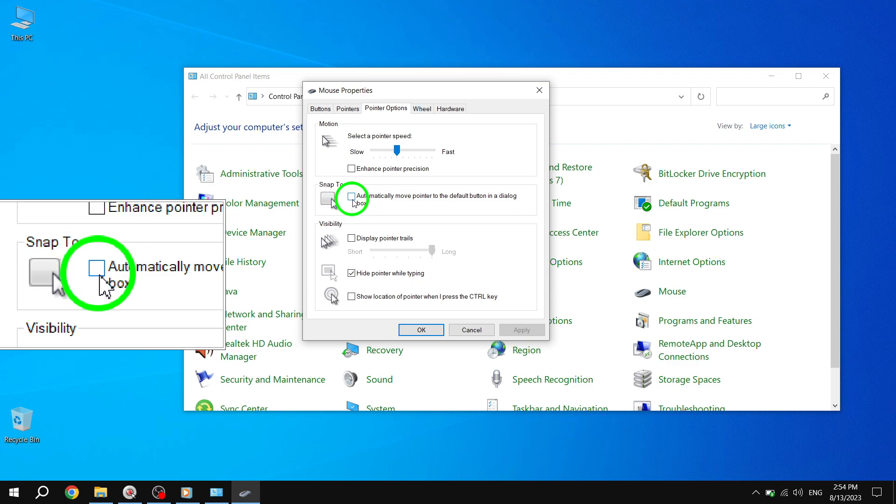
pyautogui.click(351, 196)
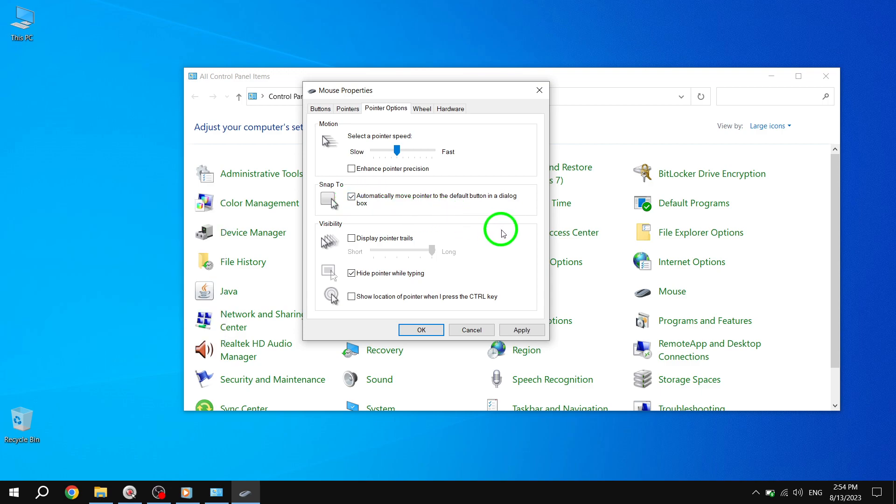